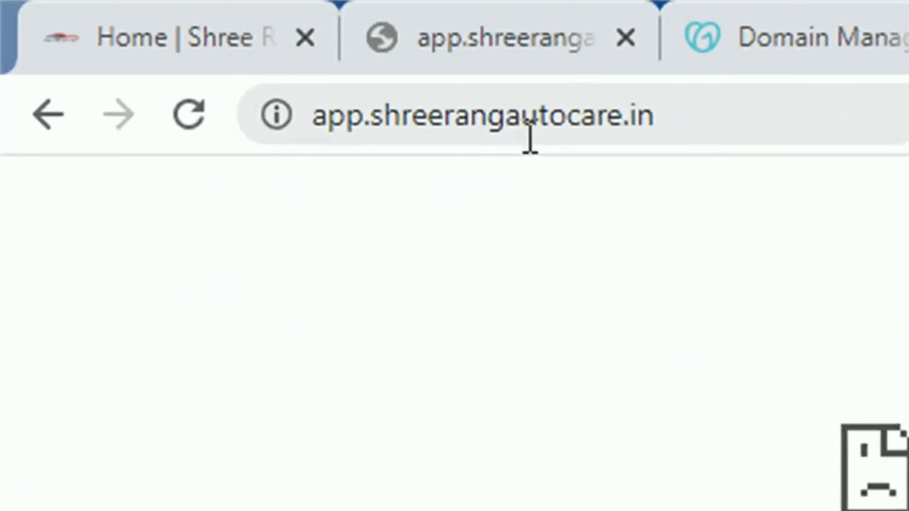
pyautogui.moveTo(718, 174)
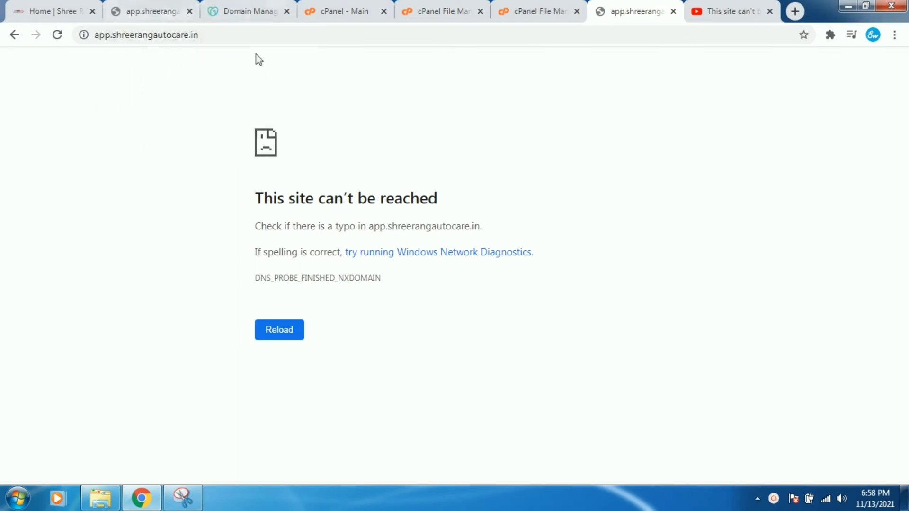
# Open My Products from the account menu and scroll to shreerangautocare.in under Domains.
pyautogui.click(248, 11)
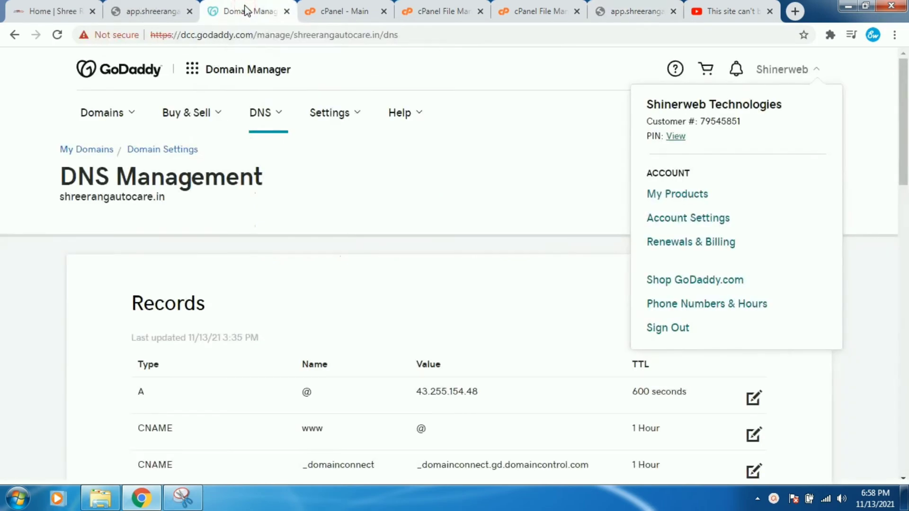
pyautogui.click(466, 80)
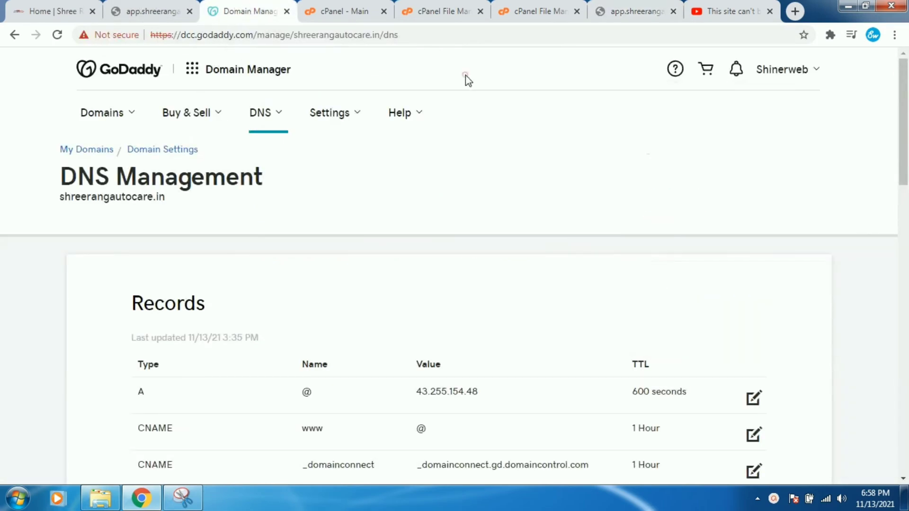
pyautogui.click(782, 69)
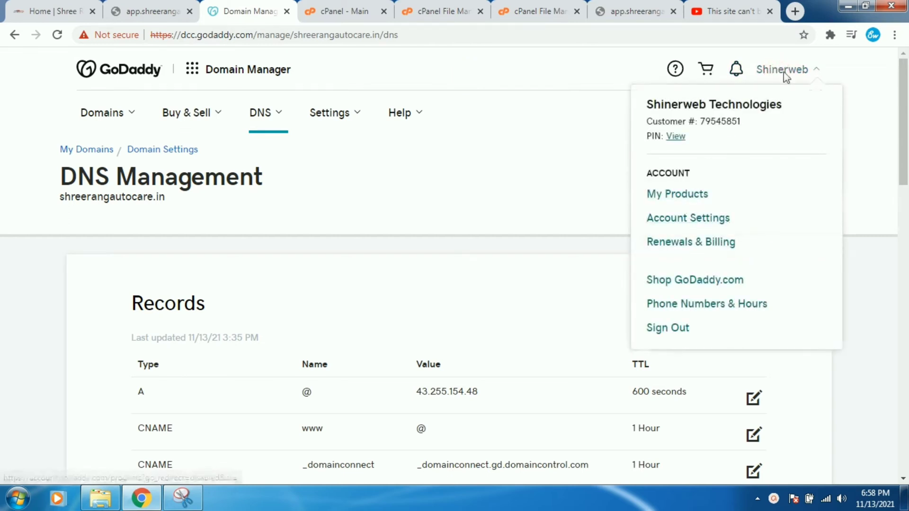
pyautogui.moveTo(787, 85)
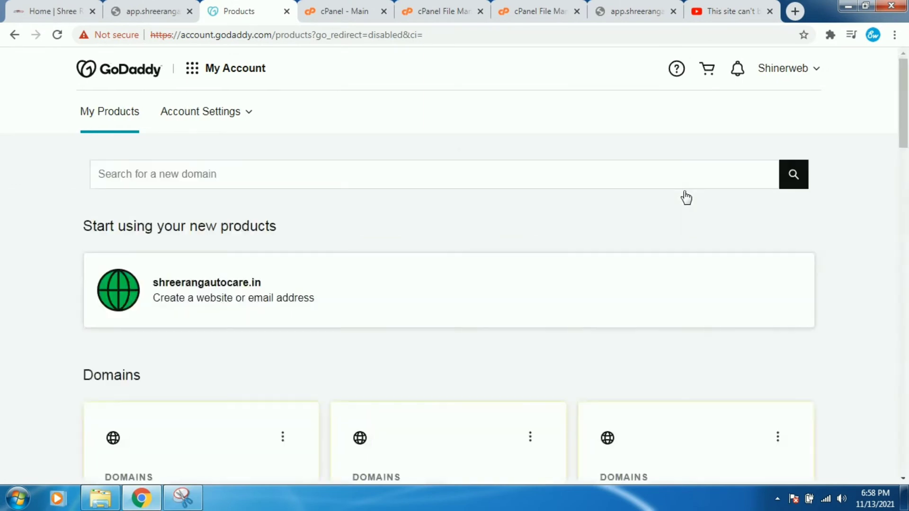
pyautogui.scroll(-3)
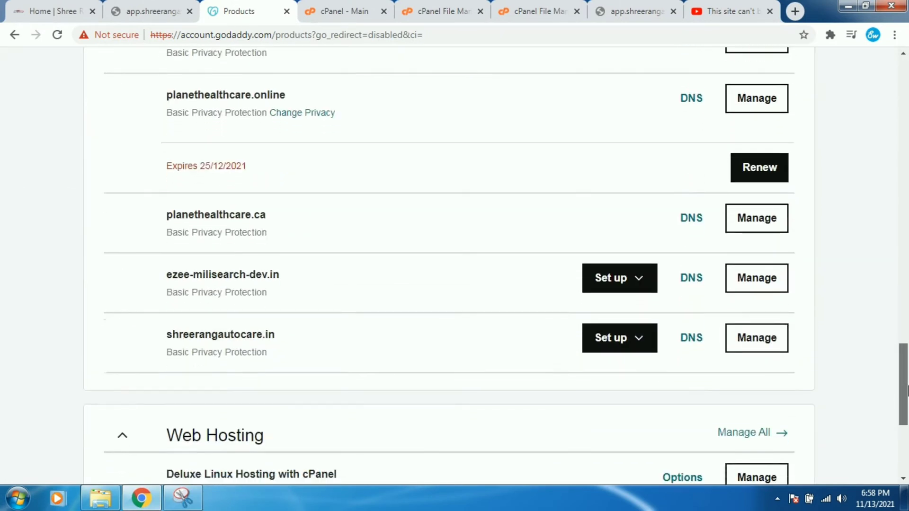
pyautogui.scroll(-3)
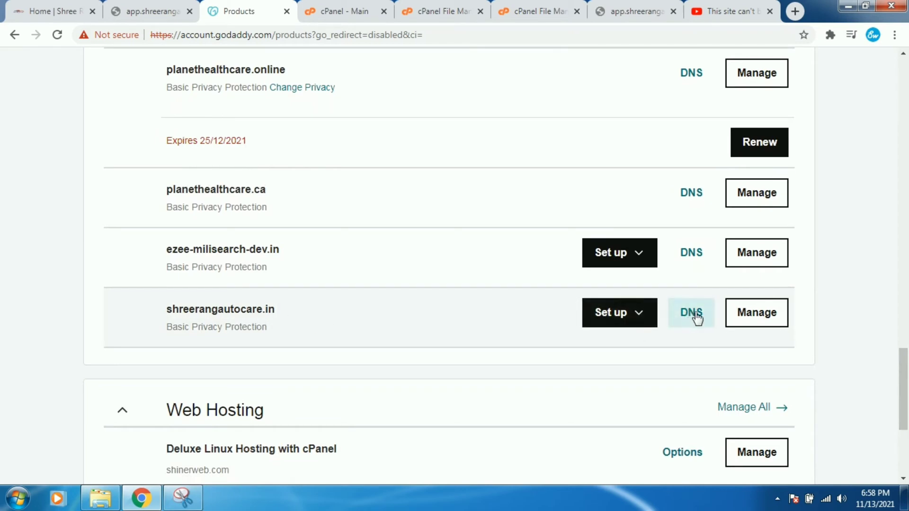
# Open DNS for shreerangautocare.in and scroll down to its Records table.
pyautogui.click(689, 312)
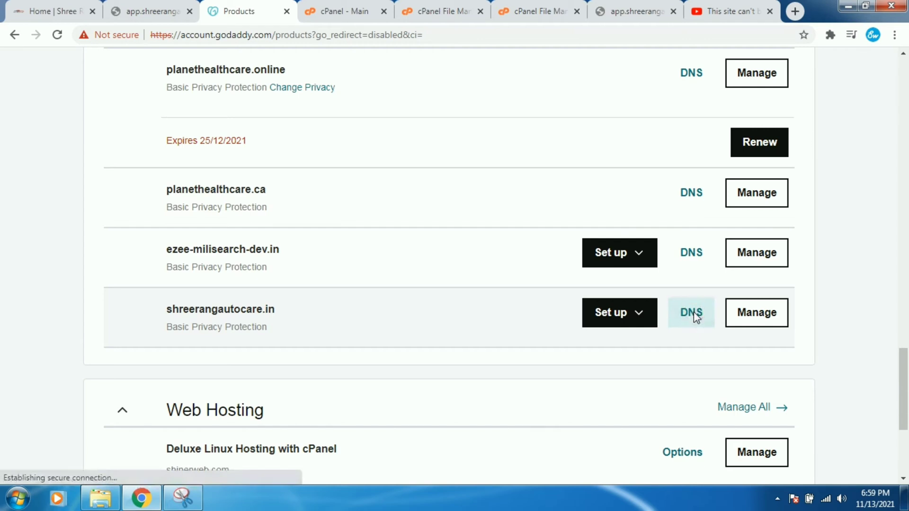
pyautogui.click(690, 312)
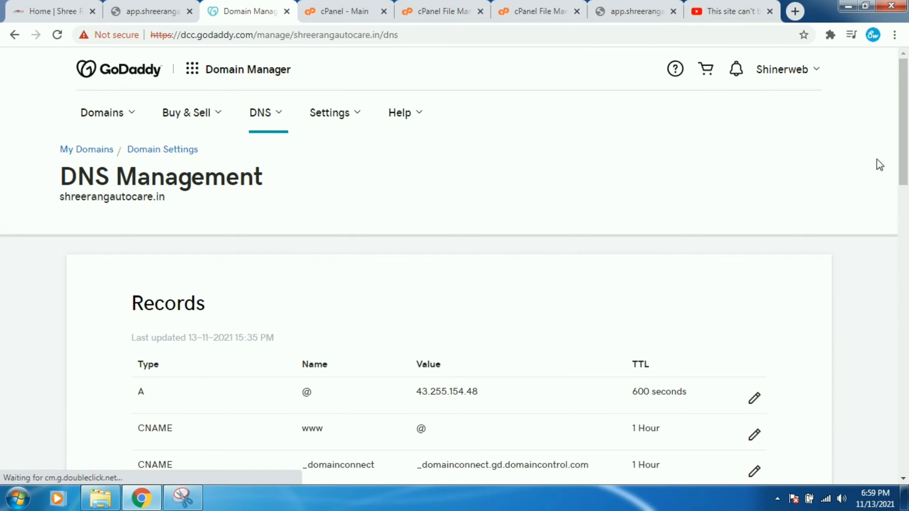
pyautogui.scroll(-3)
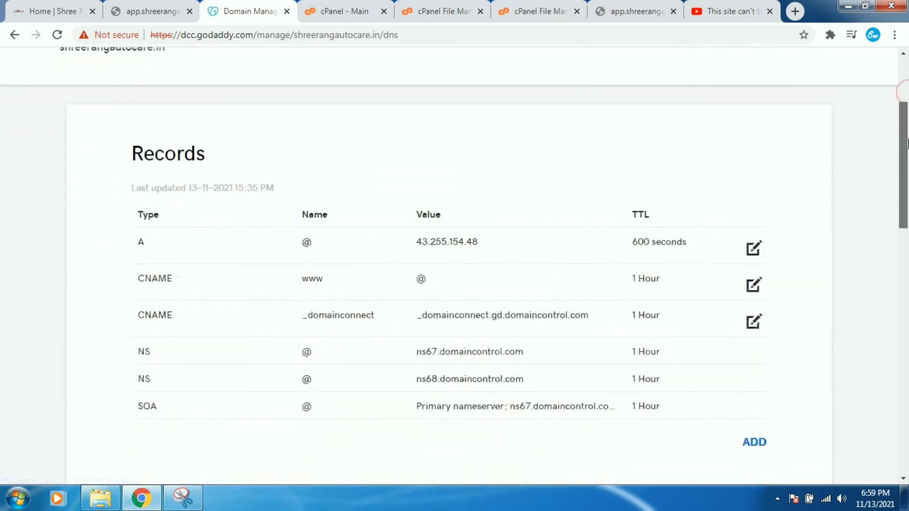
pyautogui.scroll(-3)
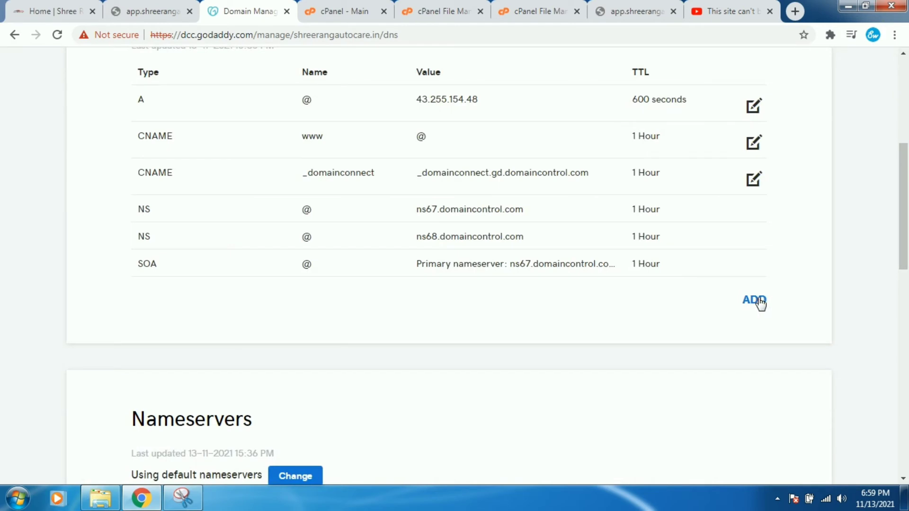
# Add a new DNS record of type A and focus its Host field.
pyautogui.click(753, 300)
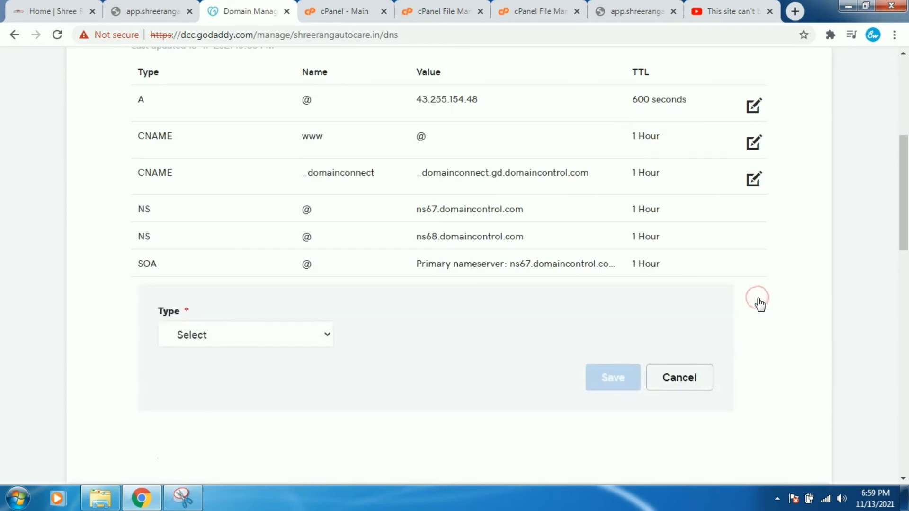
pyautogui.moveTo(310, 325)
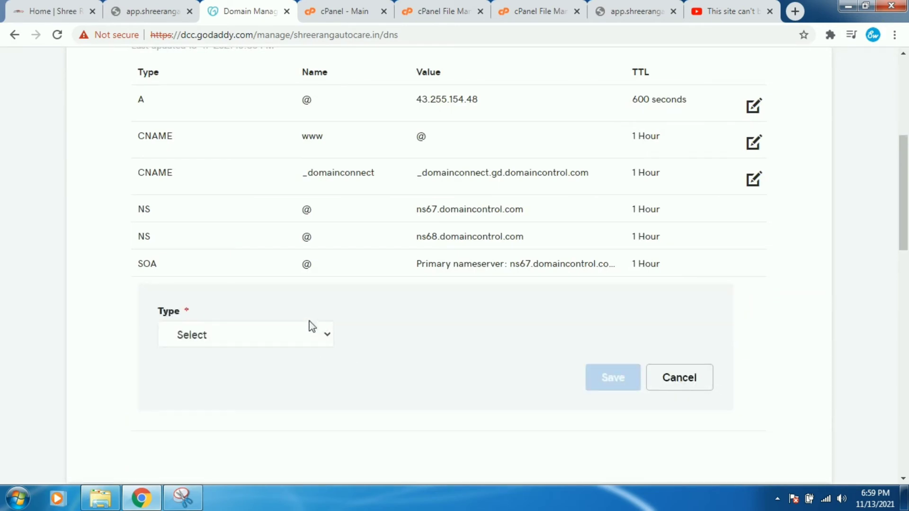
pyautogui.click(246, 334)
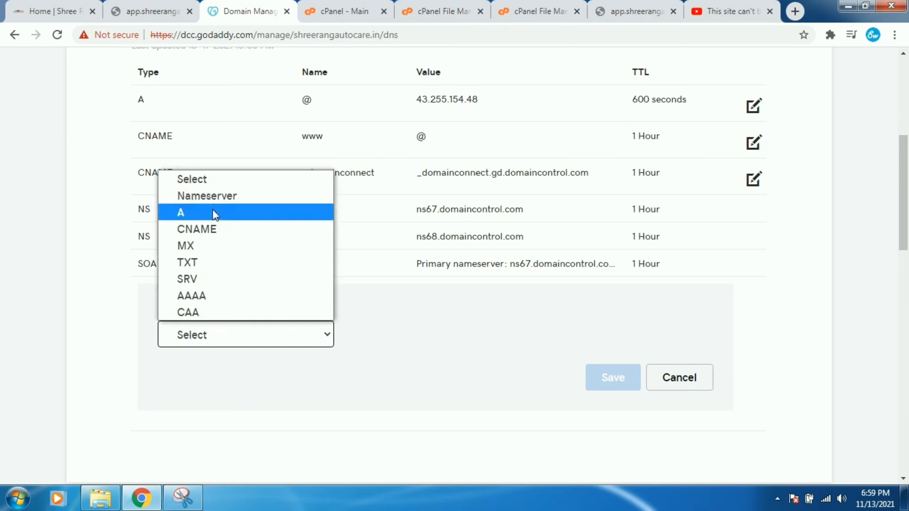
pyautogui.click(180, 212)
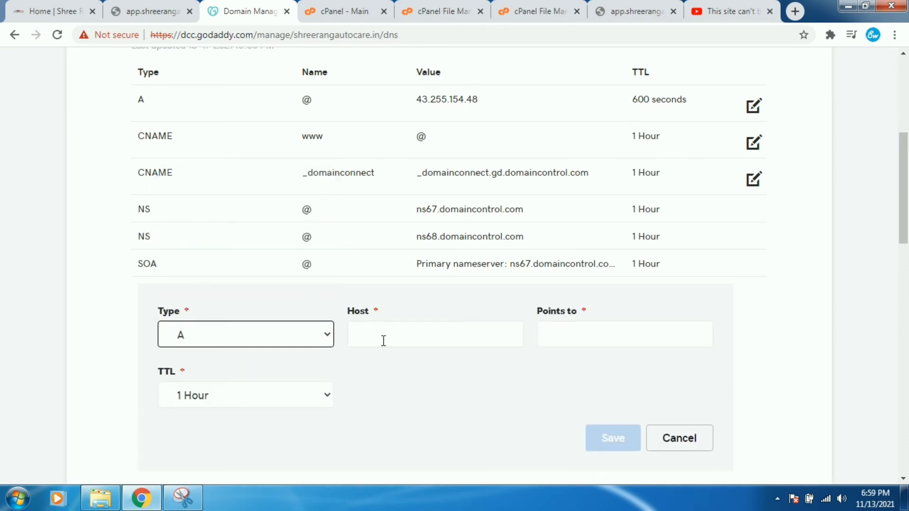
pyautogui.click(435, 334)
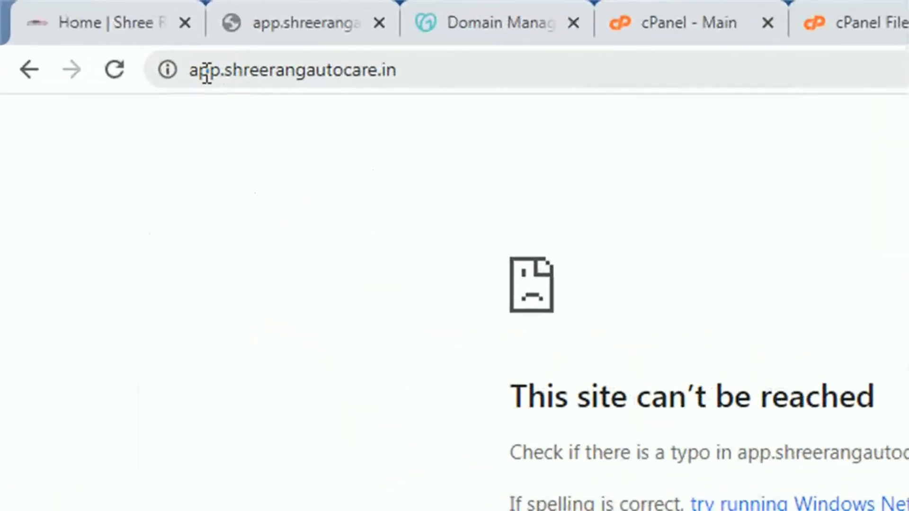
# Select 'app' in the app tab's address bar, then return to the Domain Manager tab.
pyautogui.doubleClick(206, 70)
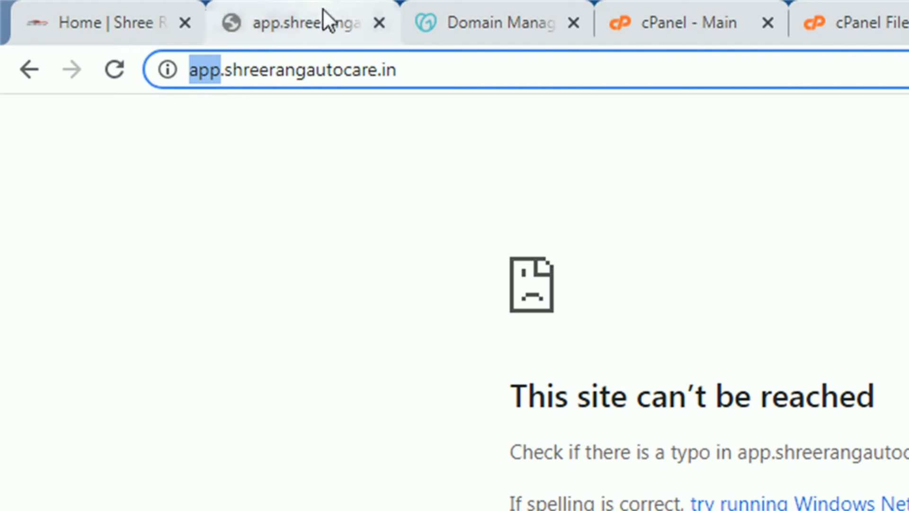
pyautogui.click(250, 11)
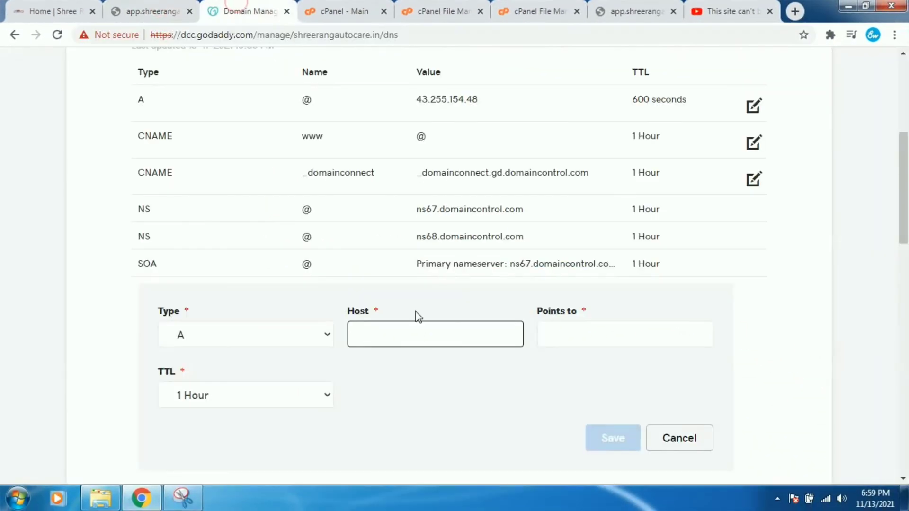
# Set host 'app' and Points to 43.255.154.48, copied from the @ record.
pyautogui.write('app')
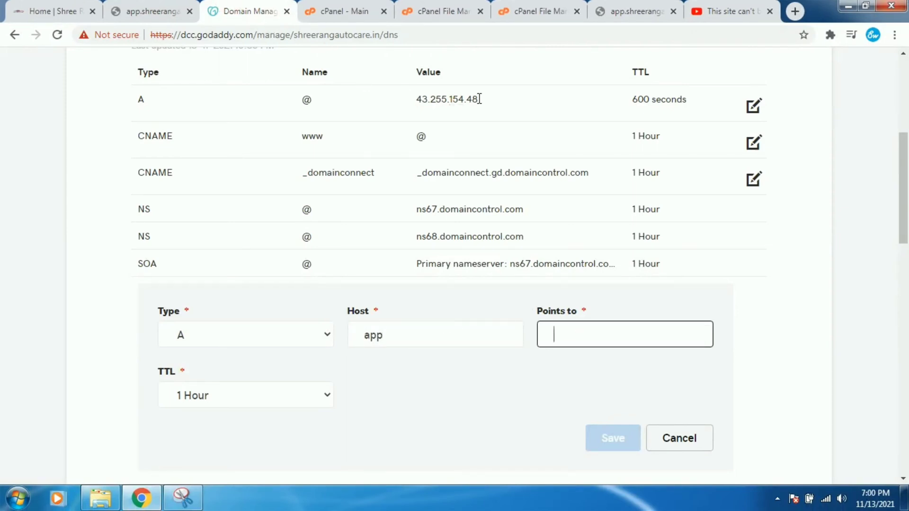
pyautogui.doubleClick(466, 99)
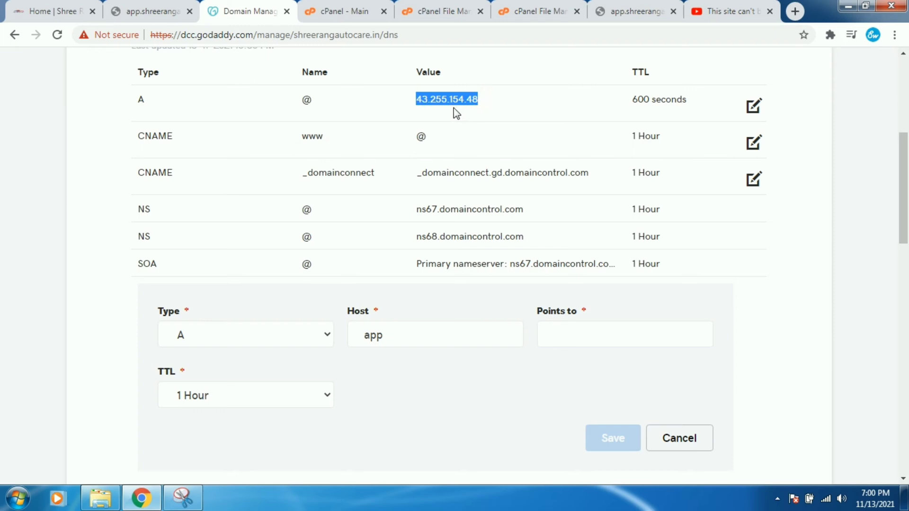
pyautogui.moveTo(506, 155)
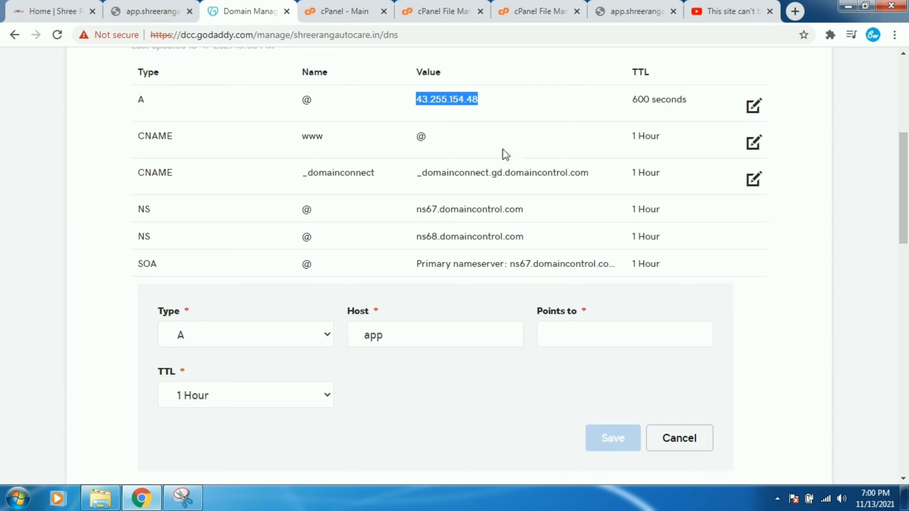
pyautogui.moveTo(448, 122)
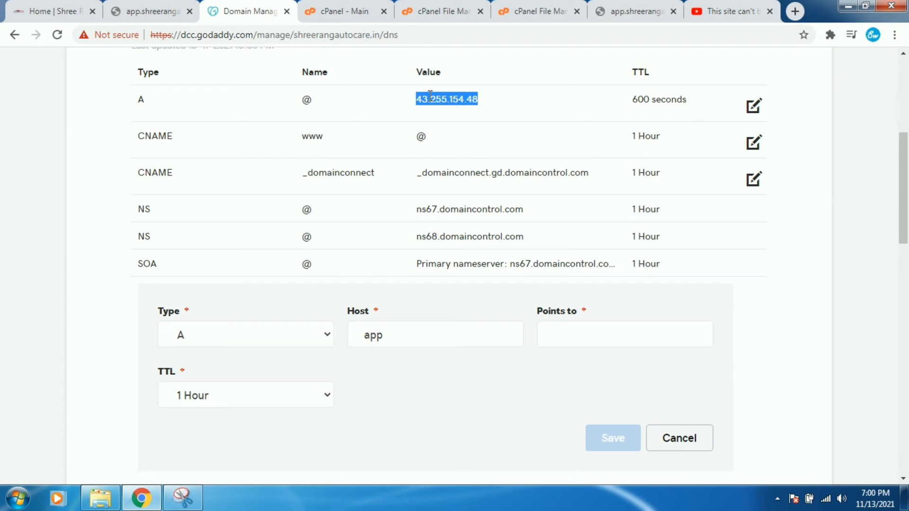
pyautogui.click(624, 333)
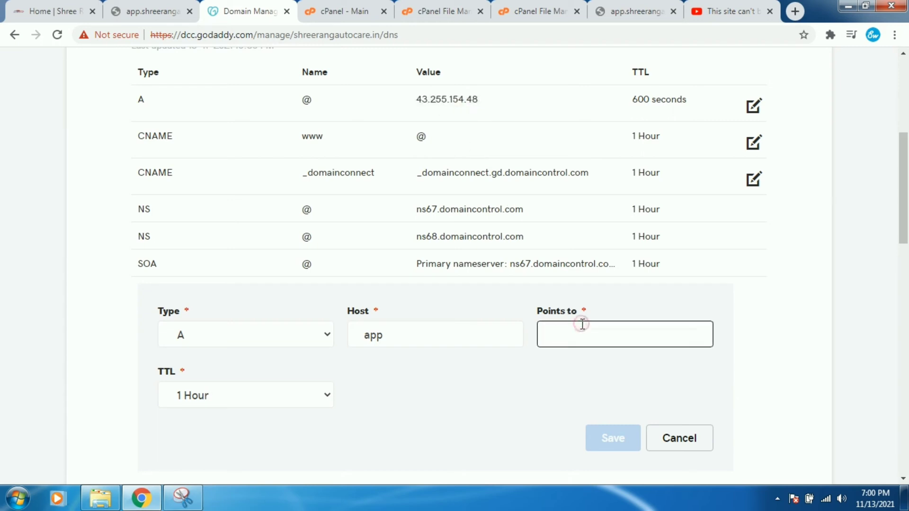
pyautogui.write('43.255.154.48')
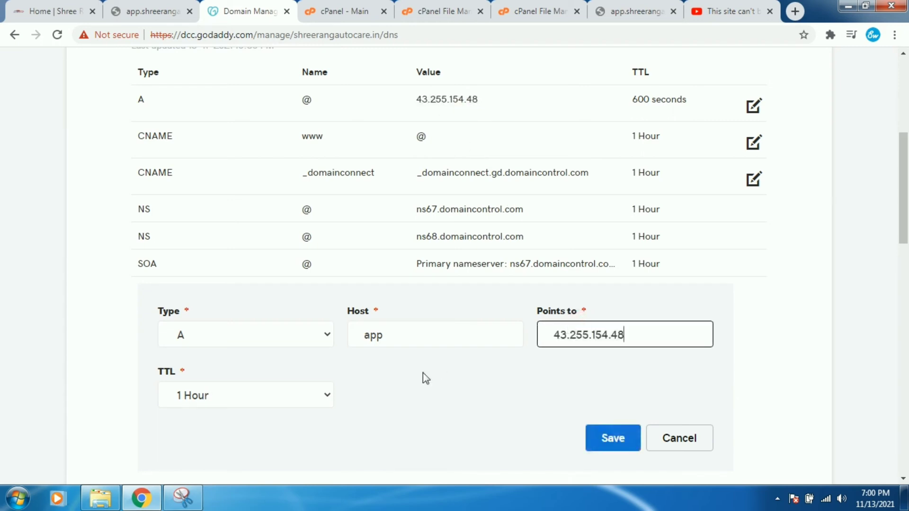
# Give the app A record a custom 600-second TTL and save it.
pyautogui.click(245, 394)
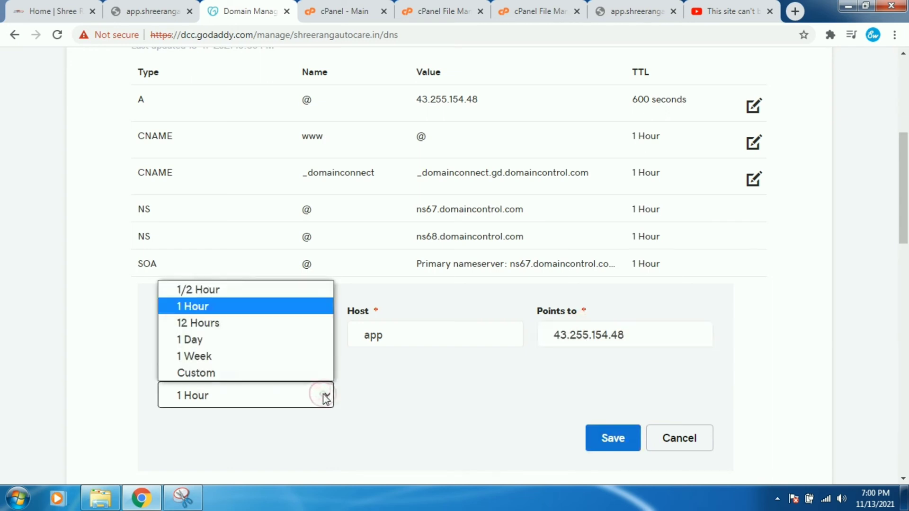
pyautogui.moveTo(196, 372)
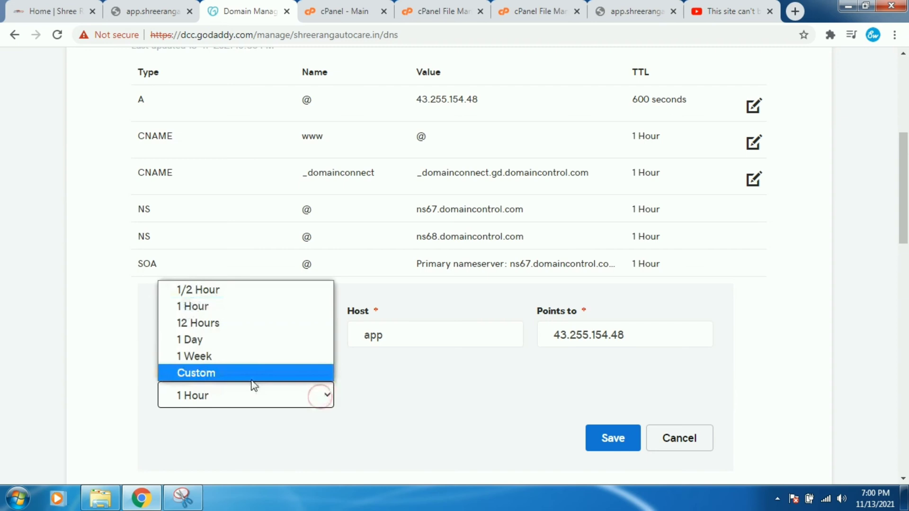
pyautogui.click(196, 372)
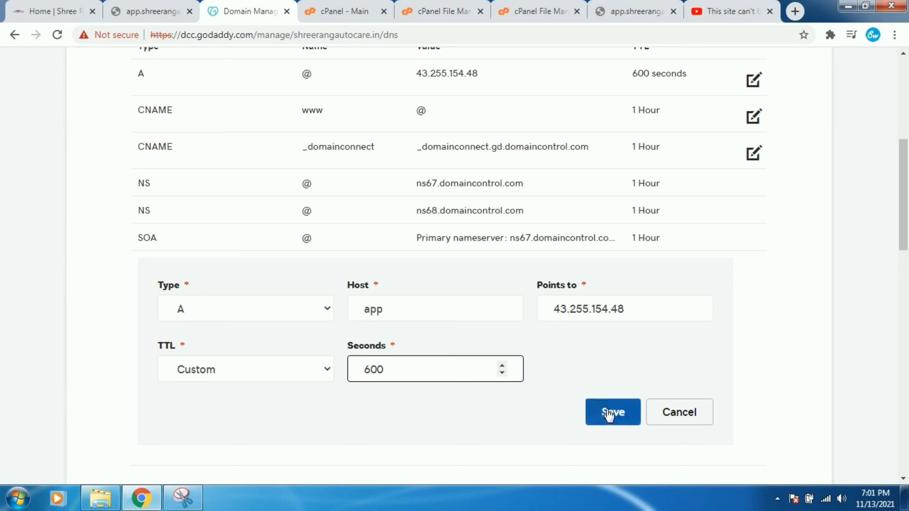
pyautogui.click(612, 412)
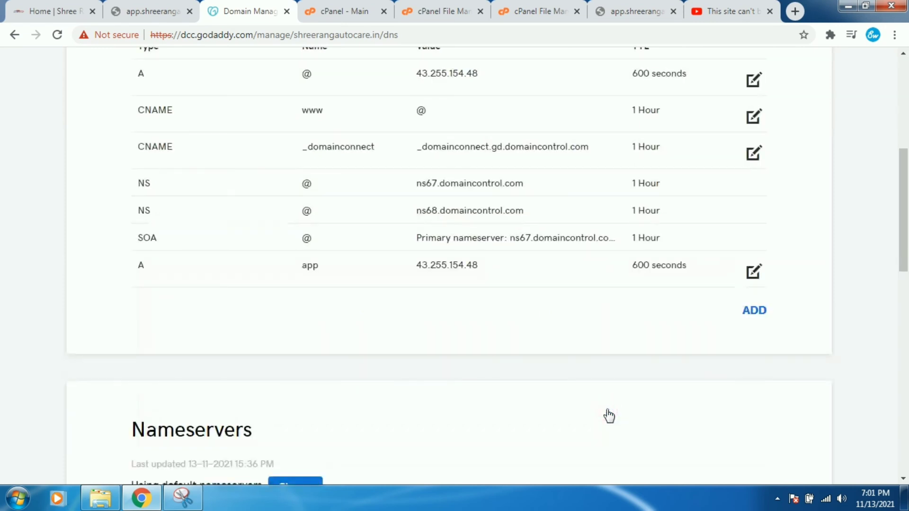
pyautogui.scroll(-3)
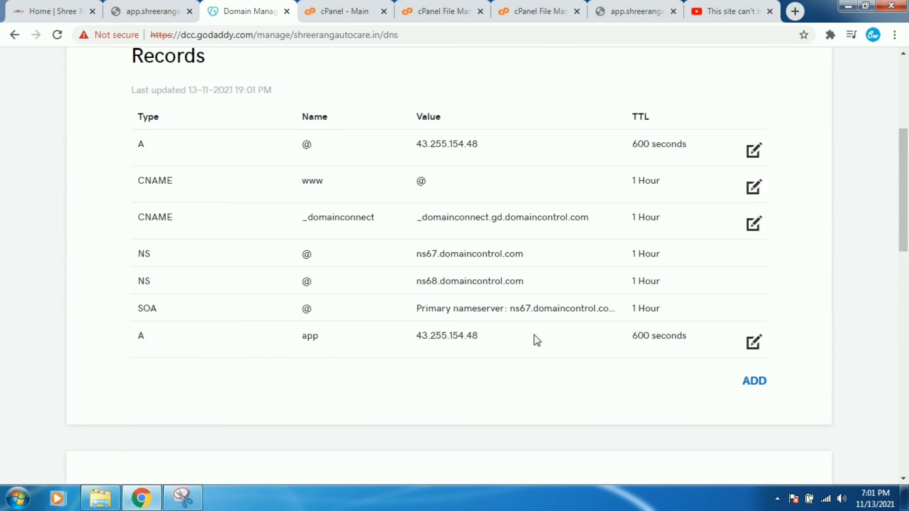
pyautogui.moveTo(696, 6)
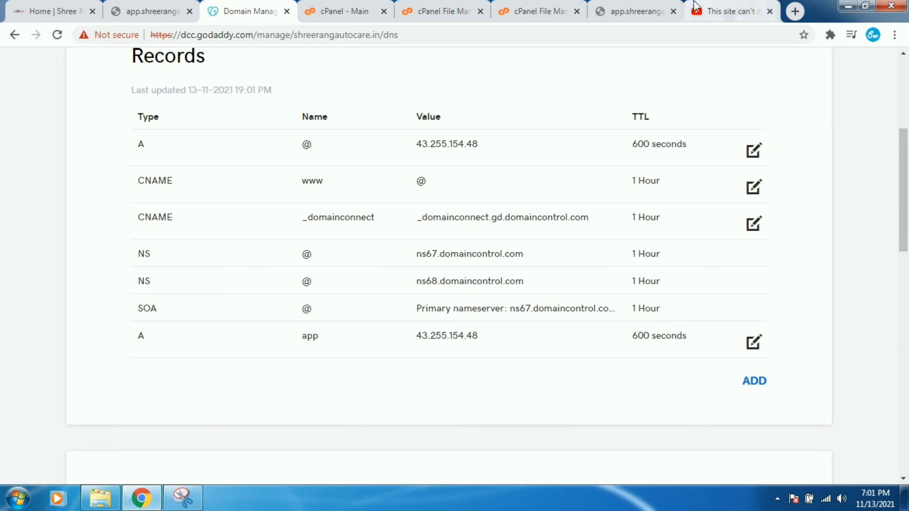
# Reload the app.shreerangautocare.in tab to load the admin login page.
pyautogui.click(631, 11)
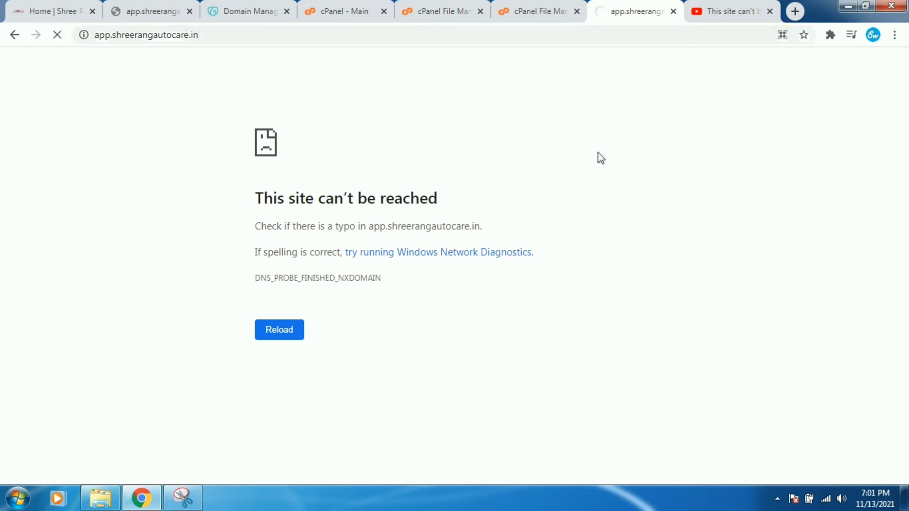
pyautogui.click(279, 329)
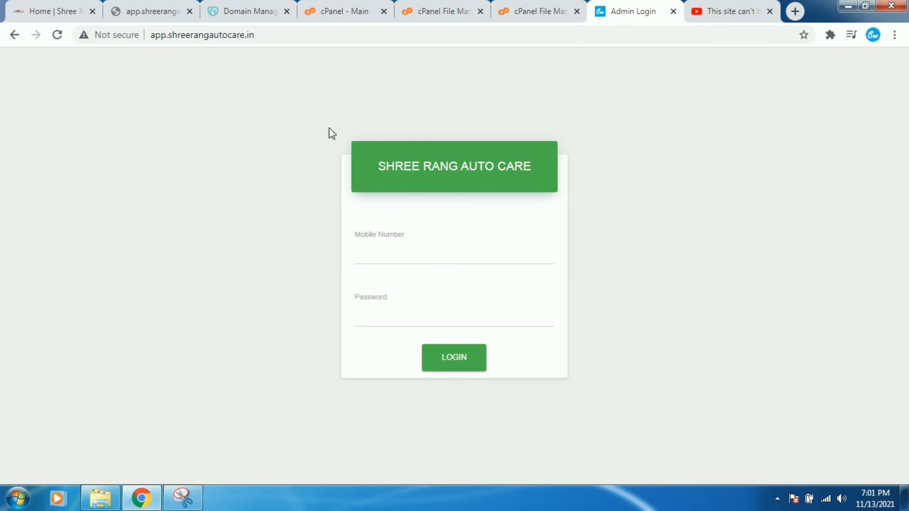
pyautogui.moveTo(266, 134)
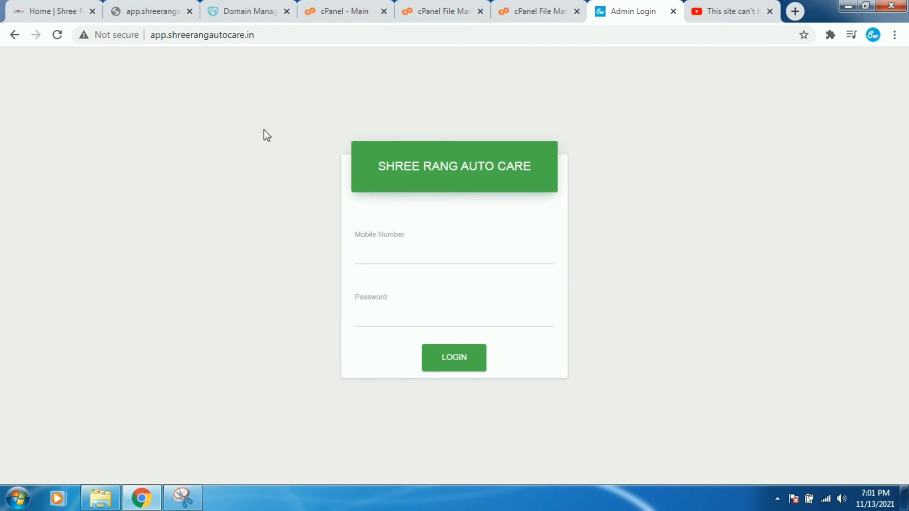
pyautogui.moveTo(376, 102)
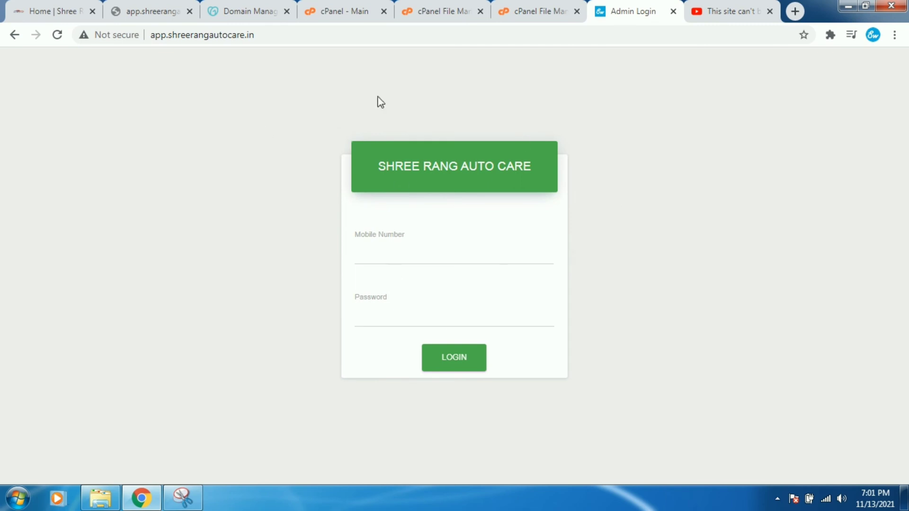
pyautogui.moveTo(322, 145)
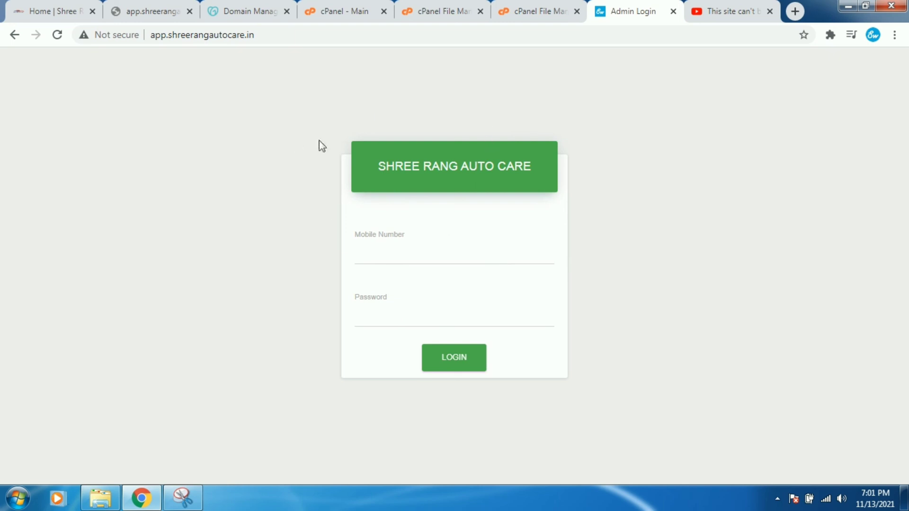
pyautogui.moveTo(272, 144)
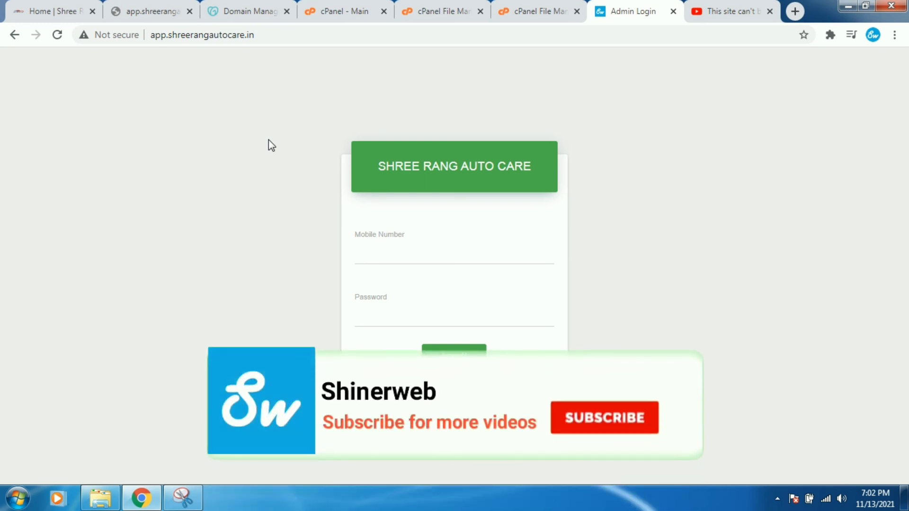
pyautogui.click(603, 418)
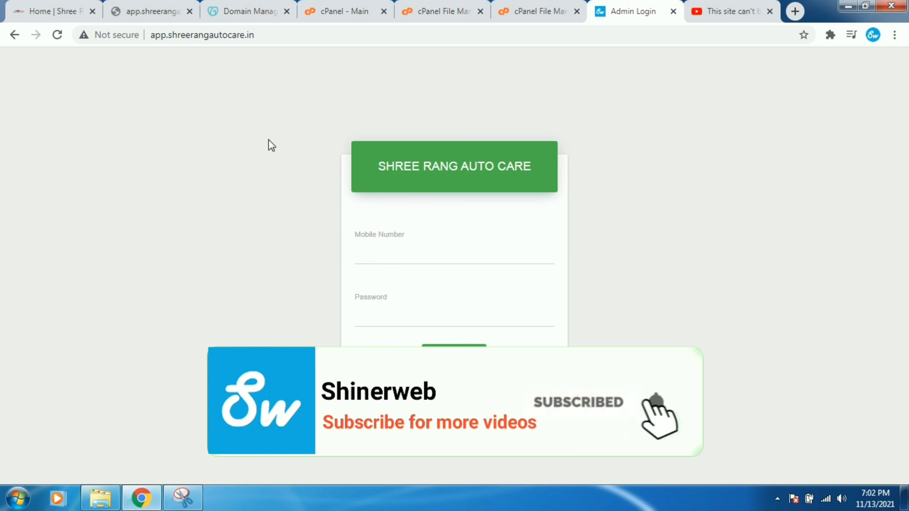